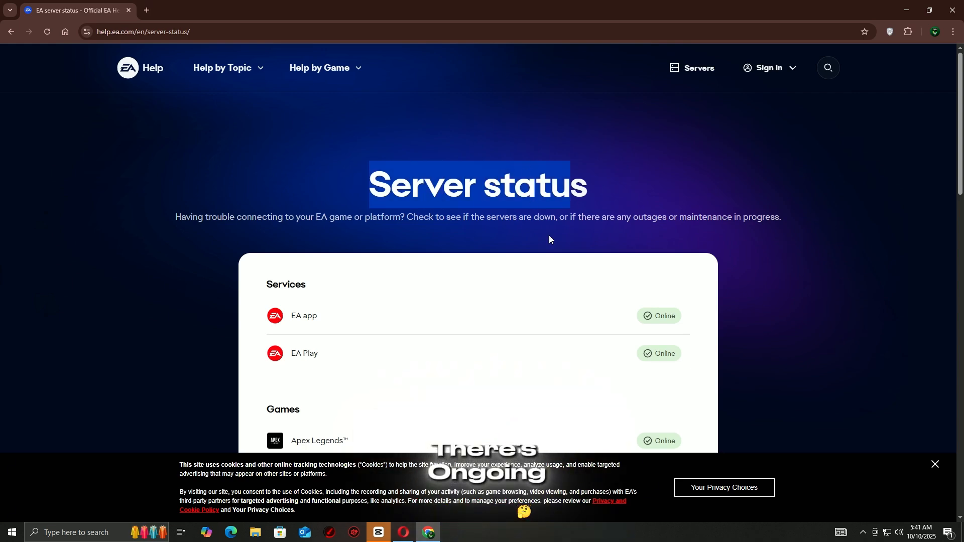
Step: Scroll EA's server status page to confirm the services and games show Online
{"action": "scroll", "scroll_direction": "down", "scroll_amount": 3}
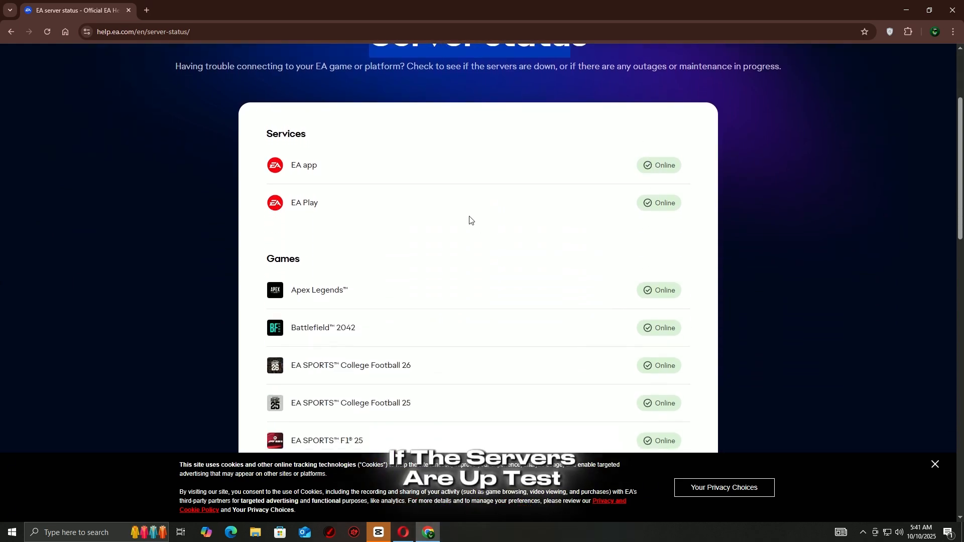
{"action": "scroll", "scroll_direction": "down", "scroll_amount": 3}
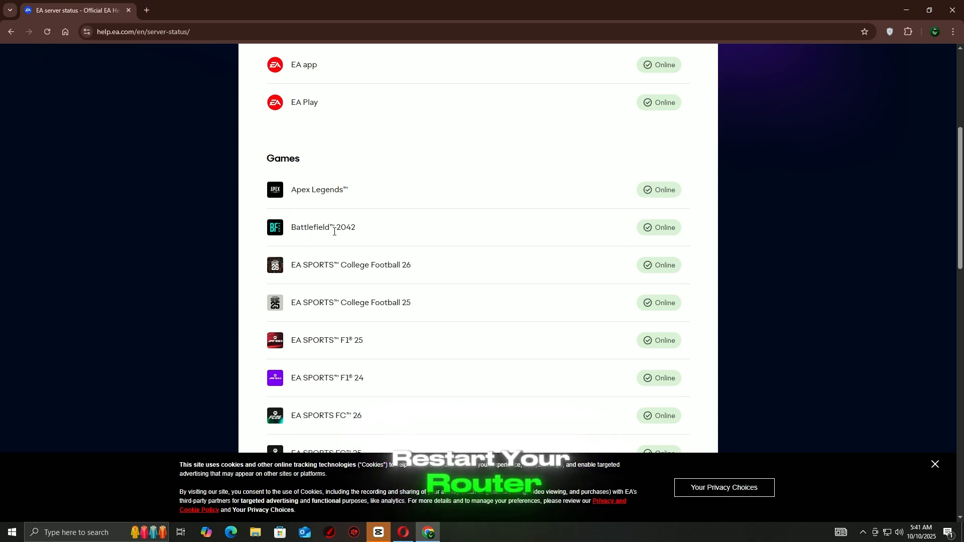
{"action": "scroll", "scroll_direction": "down", "scroll_amount": 3}
{"action": "type", "text": "cmd"}
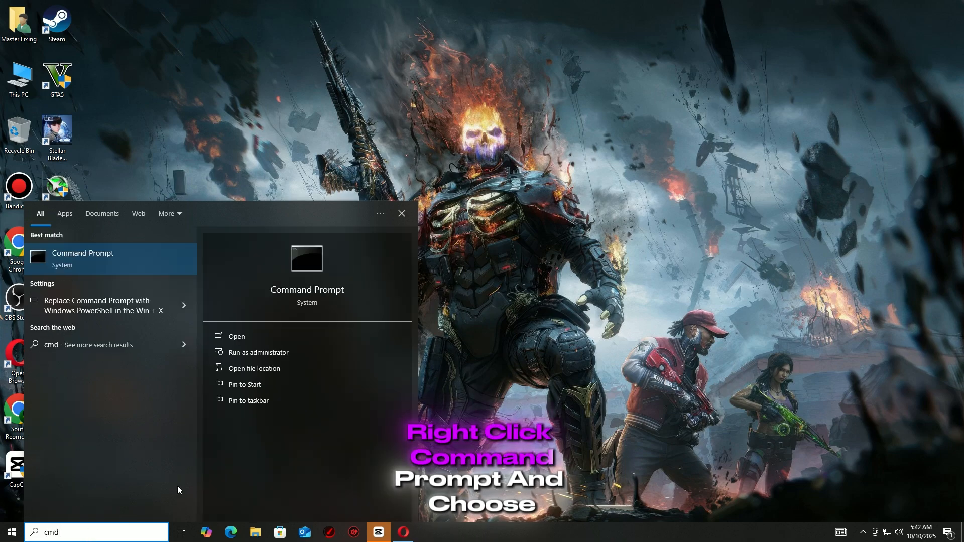
Step: Run Command Prompt as administrator and approve the User Account Control prompt
{"action": "left_click", "coordinate": [258, 352]}
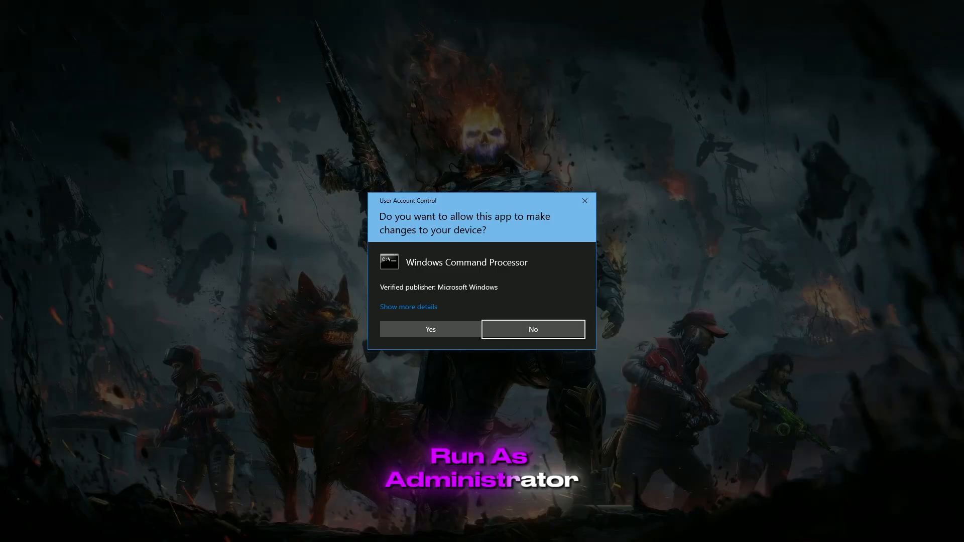
{"action": "left_click", "coordinate": [430, 329]}
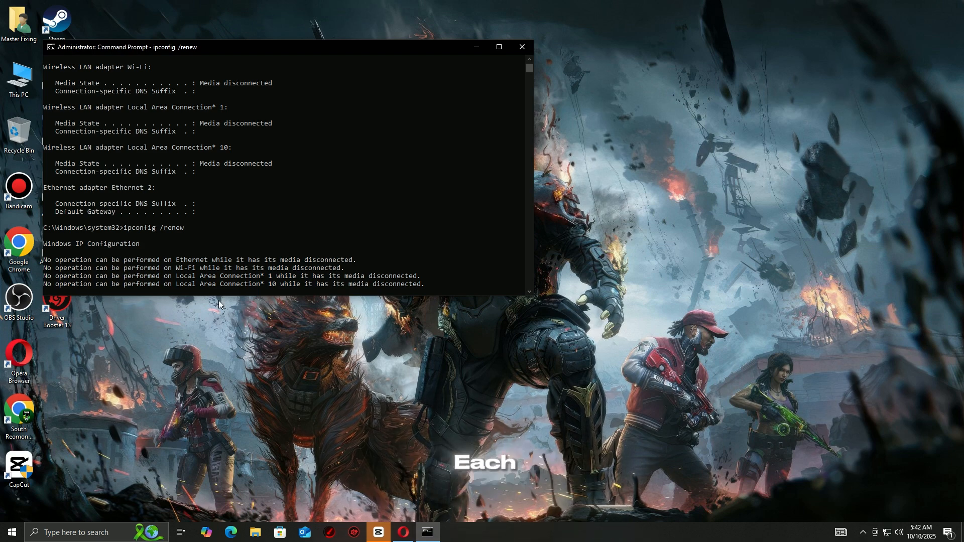
Step: Reset the Winsock catalog with 'netsh winsock reset'
{"action": "type", "text": "netsh winsock reset"}
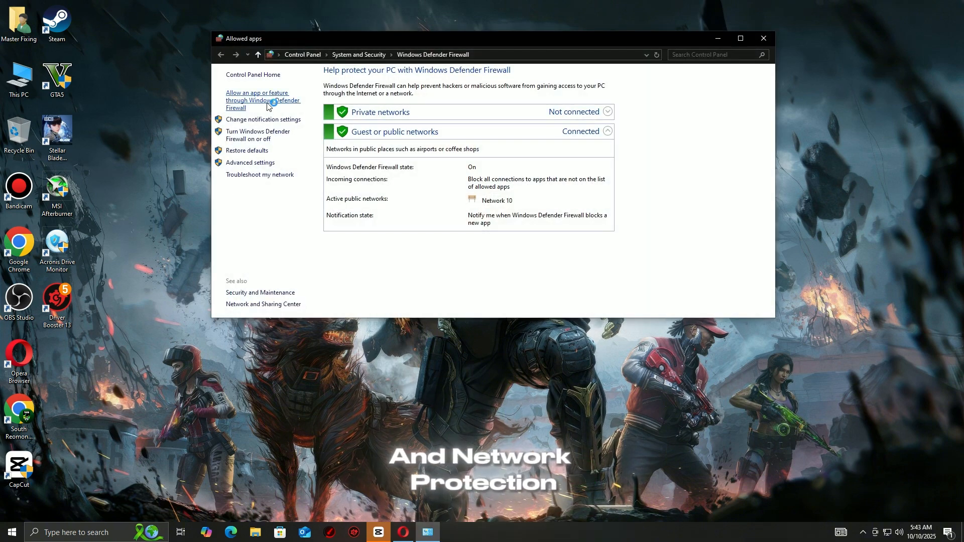
Step: Add the SB.exe game executable to the firewall's allowed apps list
{"action": "left_click", "coordinate": [263, 100]}
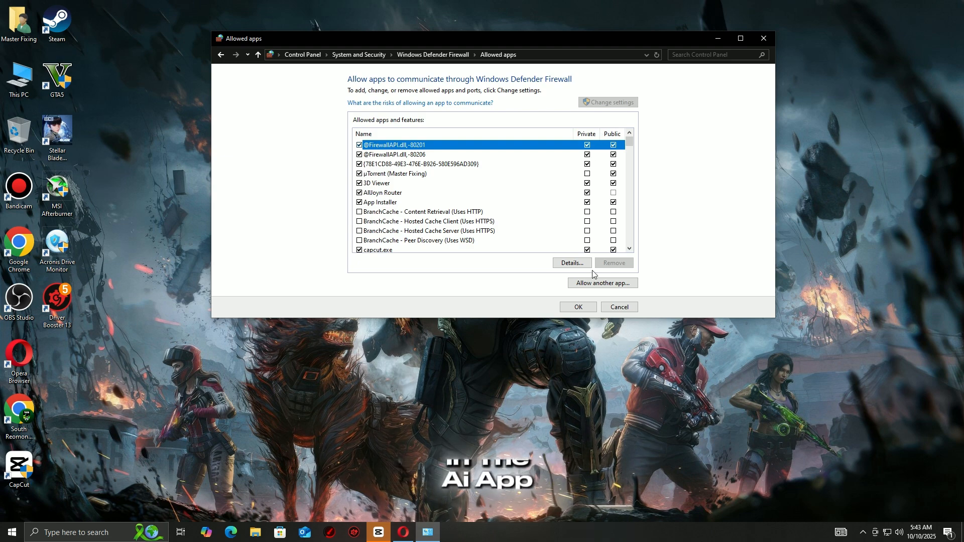
{"action": "left_click", "coordinate": [602, 282]}
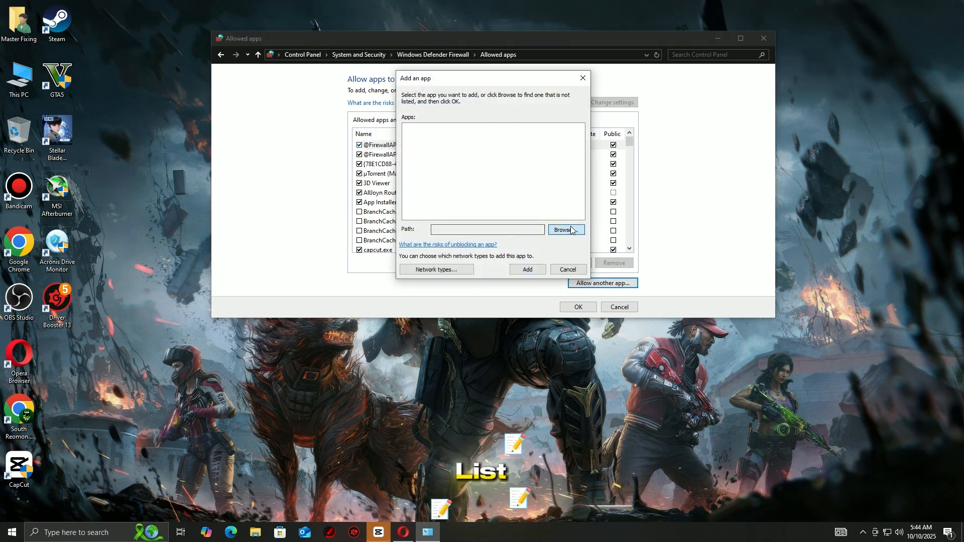
{"action": "left_click", "coordinate": [565, 230]}
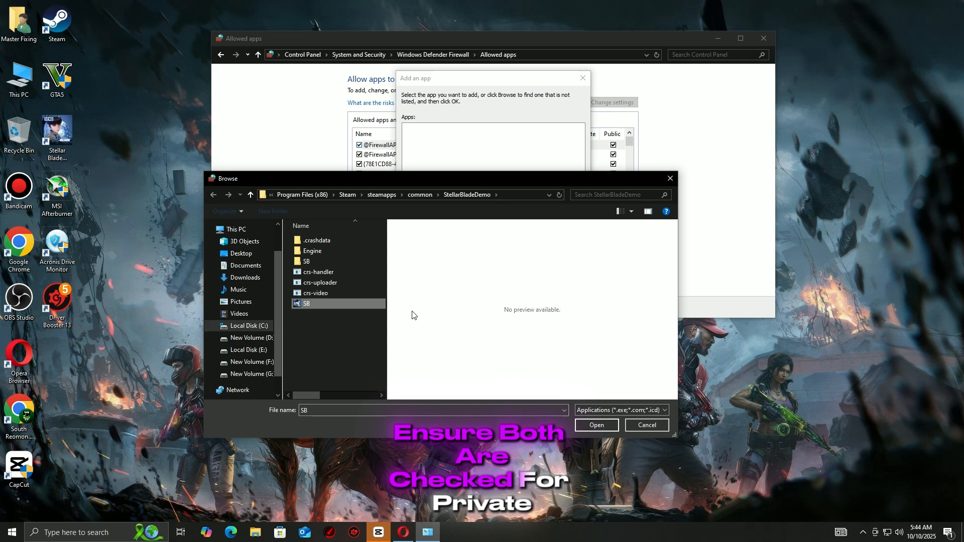
{"action": "left_click", "coordinate": [594, 425]}
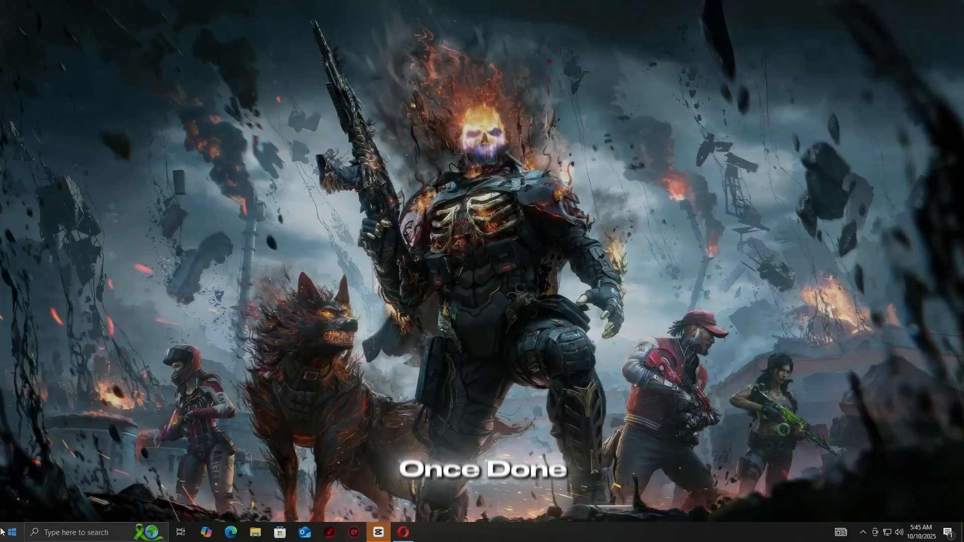
Step: Restart the PC from the Start menu power options
{"action": "left_click", "coordinate": [8, 531]}
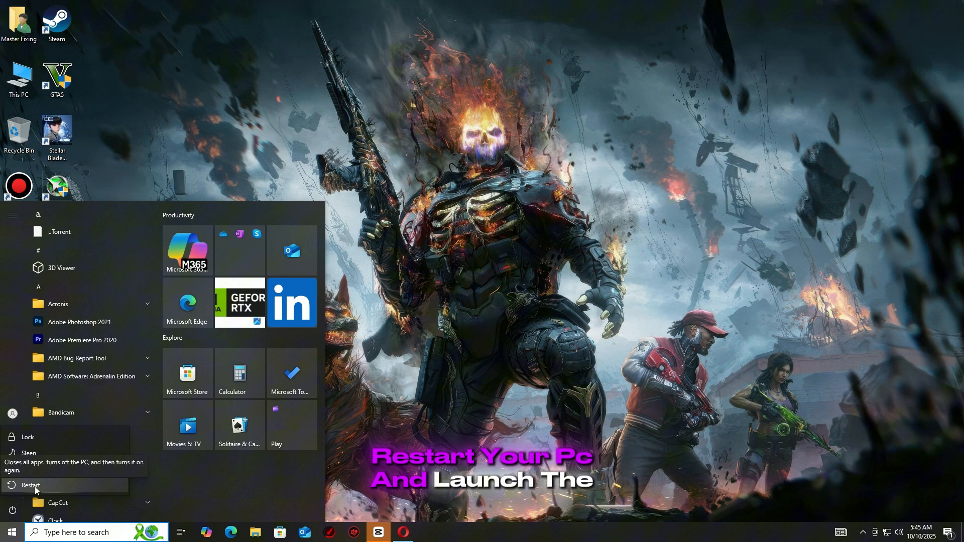
{"action": "left_click", "coordinate": [30, 485]}
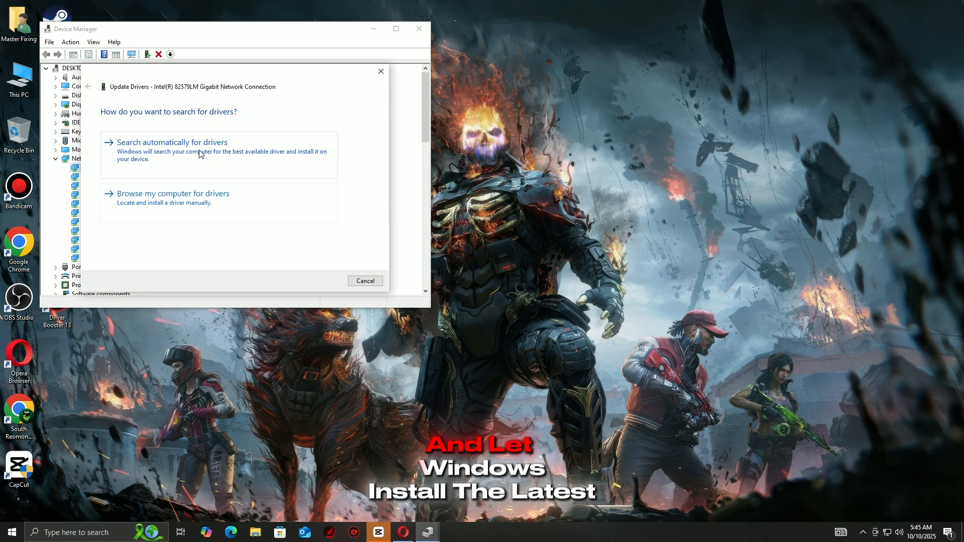
Step: Search automatically for the Intel adapter driver, close Device Manager, and open Start power options
{"action": "left_click", "coordinate": [365, 281]}
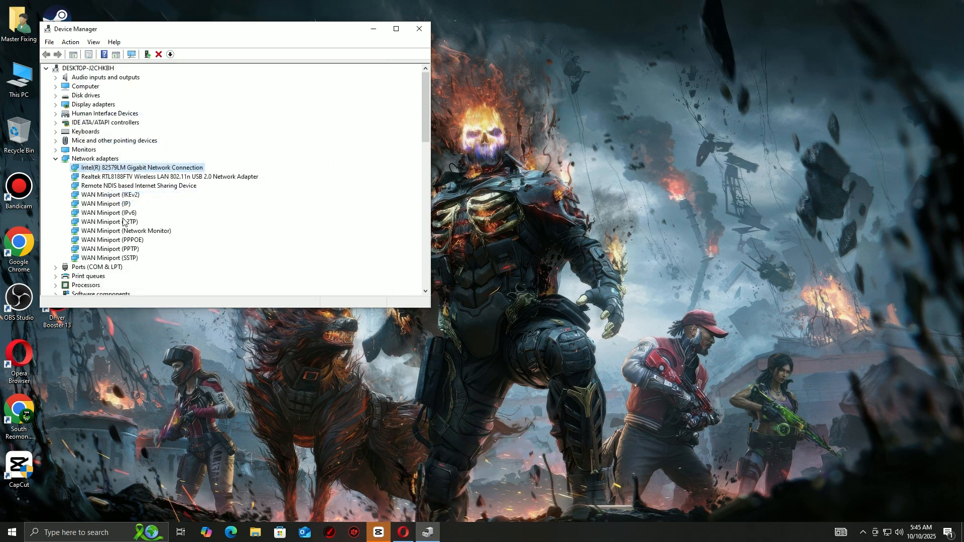
{"action": "left_click", "coordinate": [419, 28]}
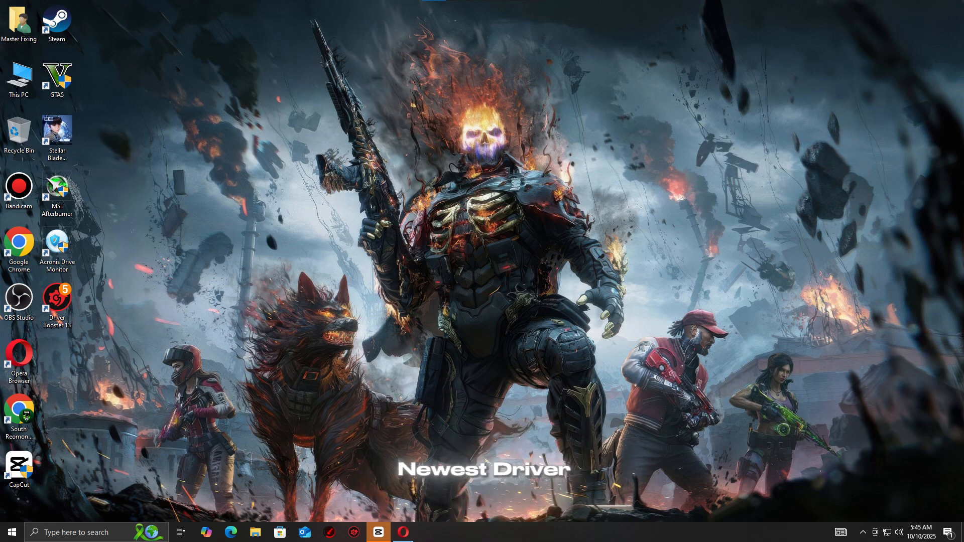
{"action": "left_click", "coordinate": [8, 532]}
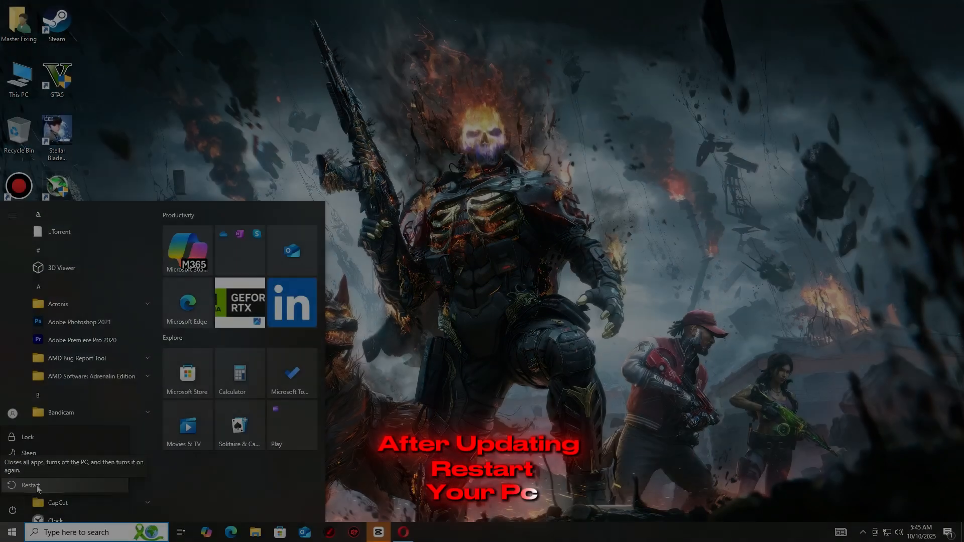